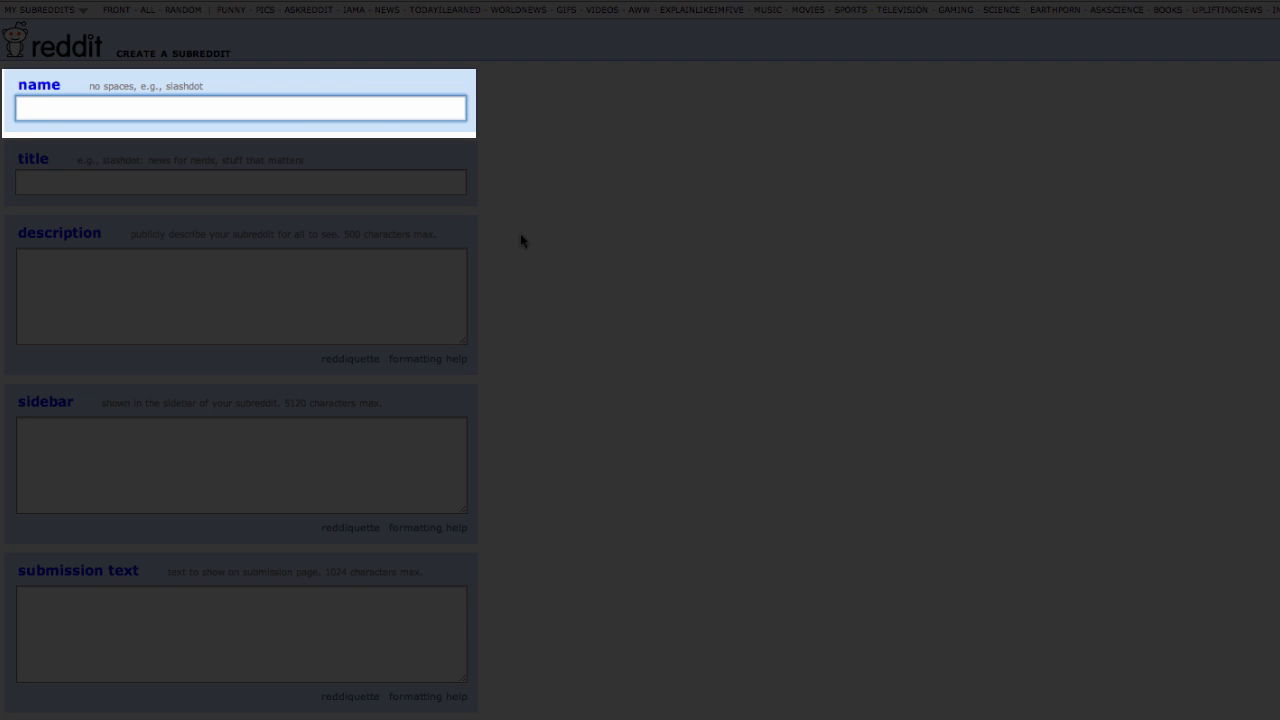
- Enter 'summerbreak' as the subreddit name, giving reddit.com/r/summerbreak
{"action": "type", "text": "summerbr"}
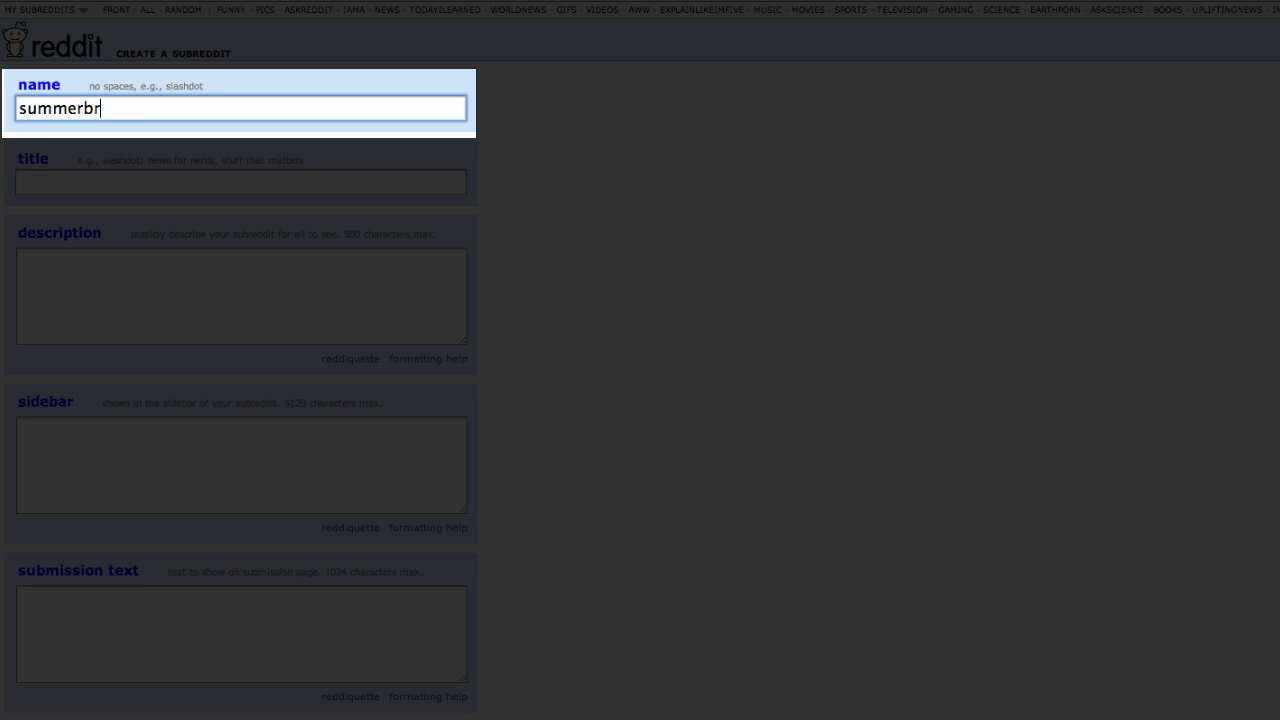
{"action": "type", "text": "eak"}
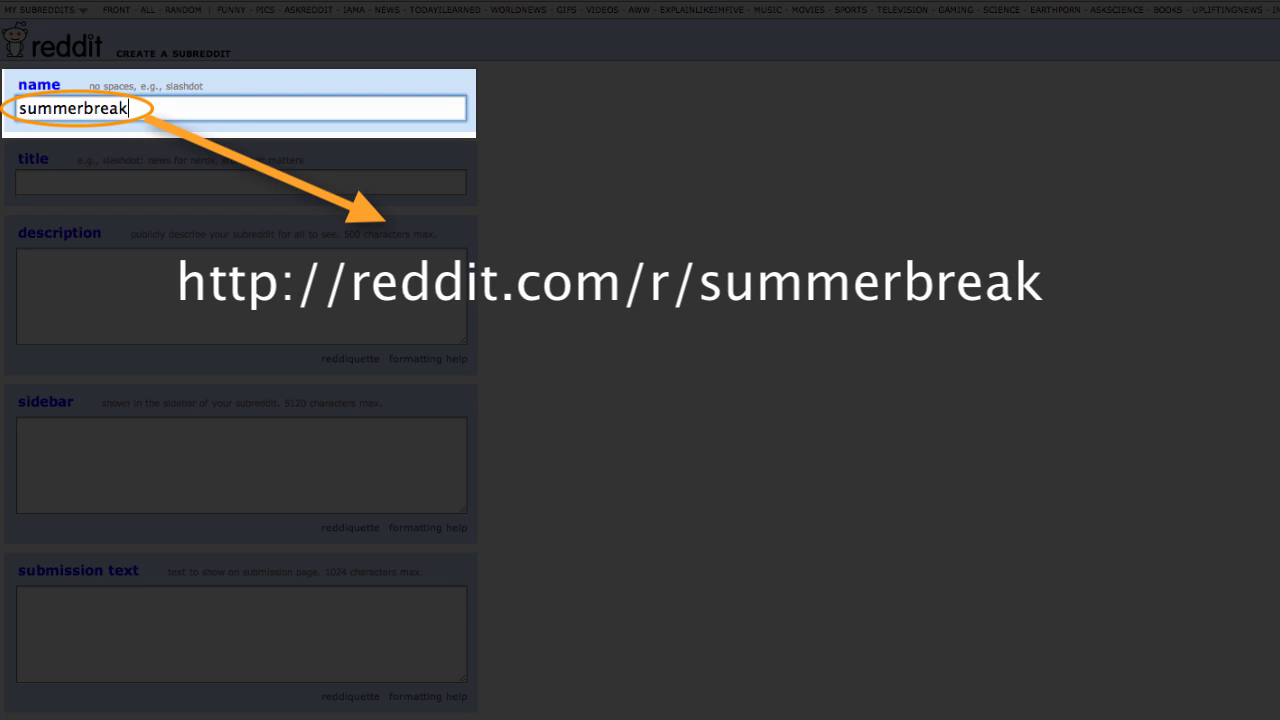
- Enter 'Summer Break Links' as the subreddit title
{"action": "left_click", "coordinate": [242, 182]}
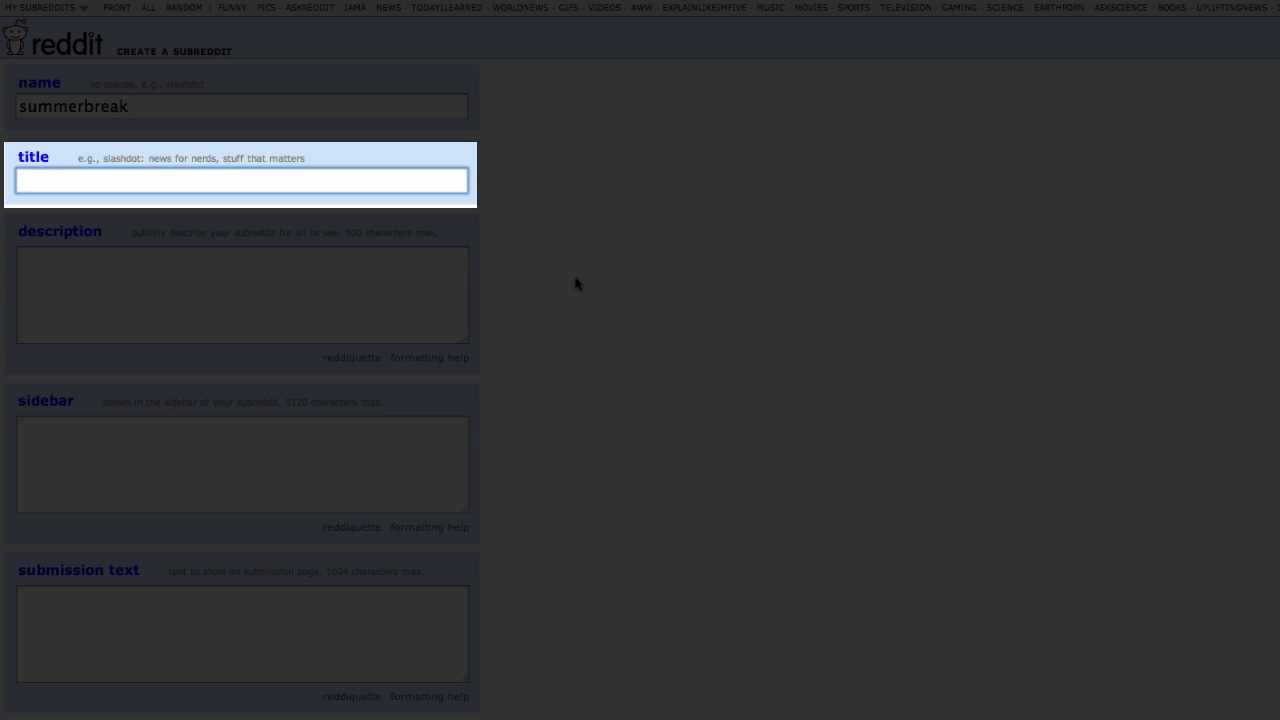
{"action": "type", "text": "Summer Break Links"}
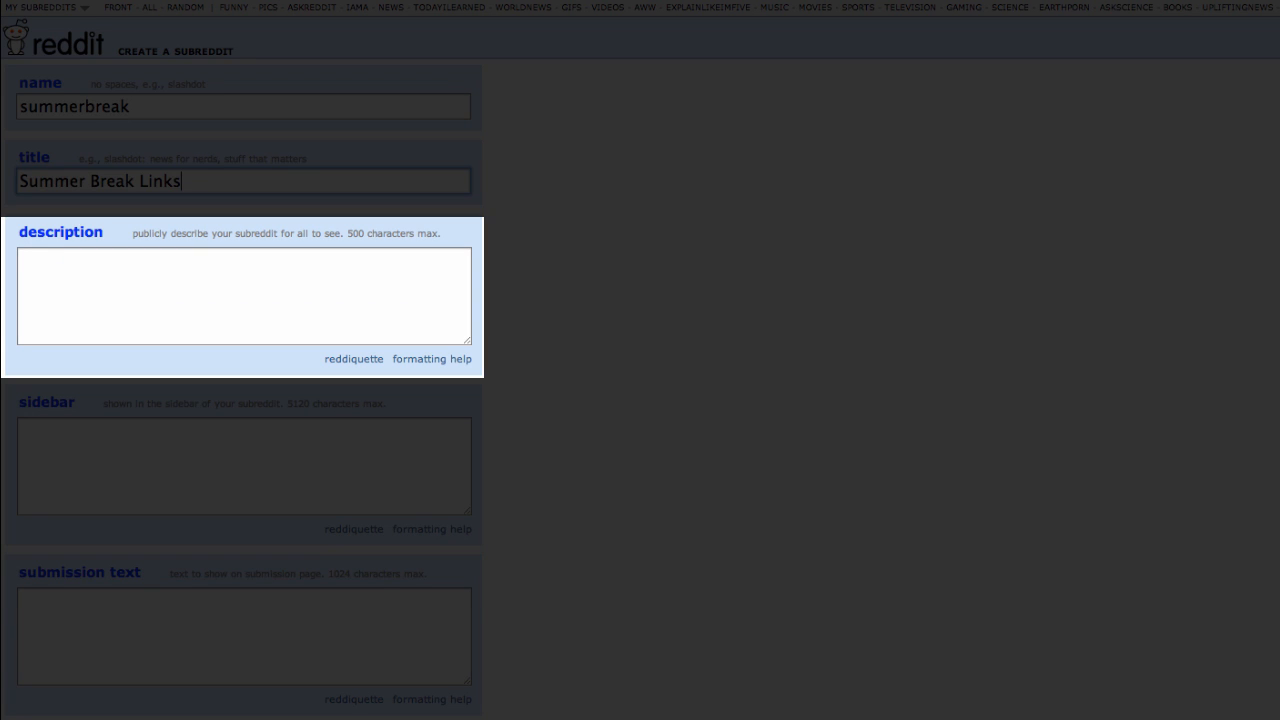
{"action": "left_click", "coordinate": [243, 464]}
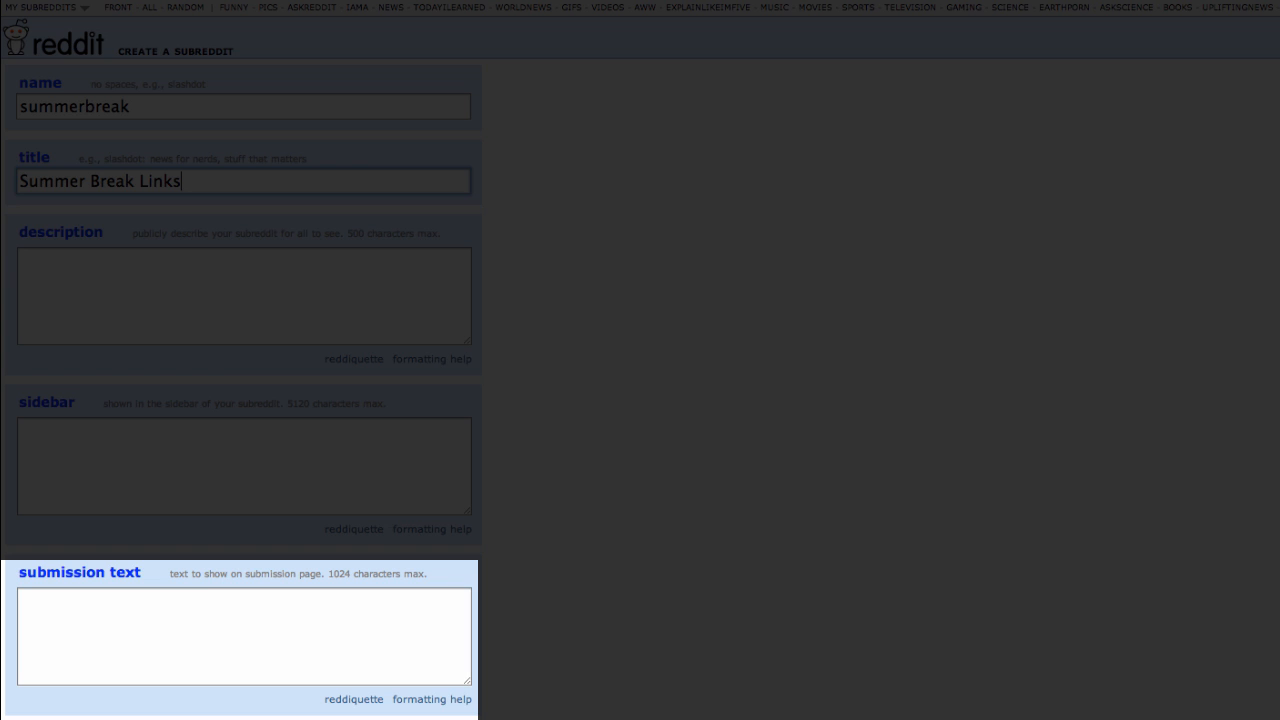
{"action": "scroll", "scroll_direction": "down", "scroll_amount": 3}
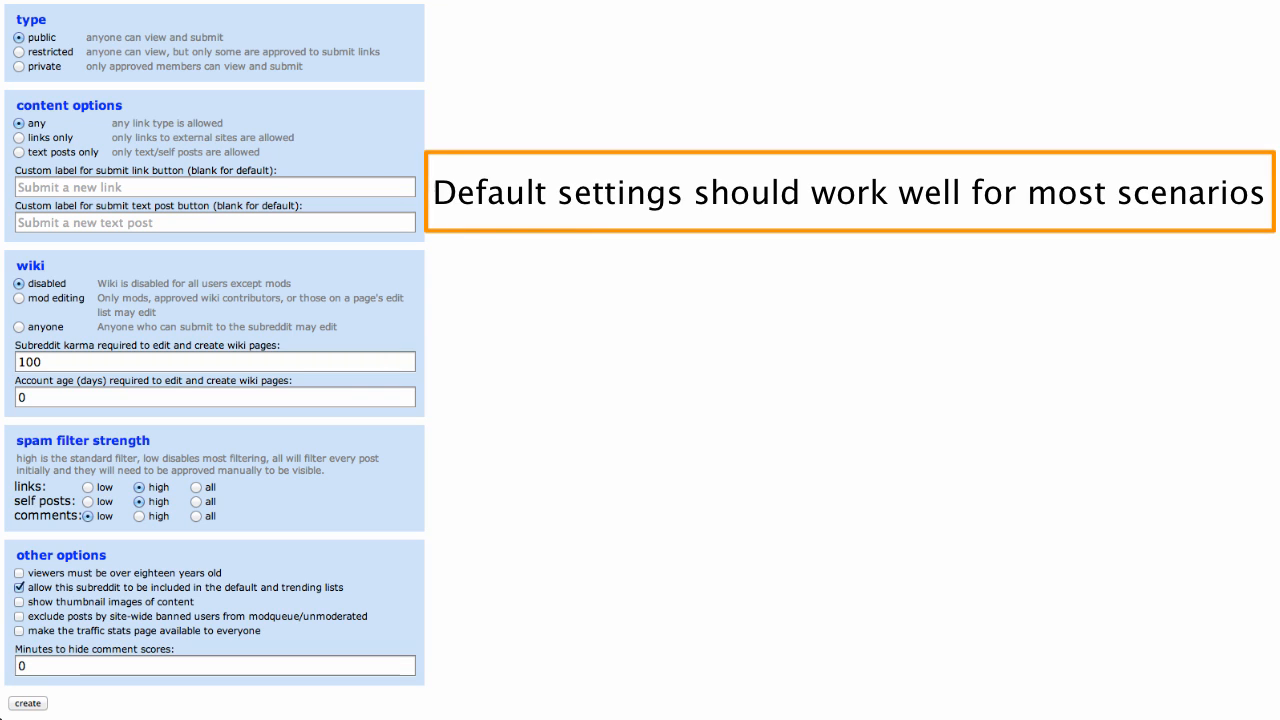
{"action": "left_click", "coordinate": [27, 703]}
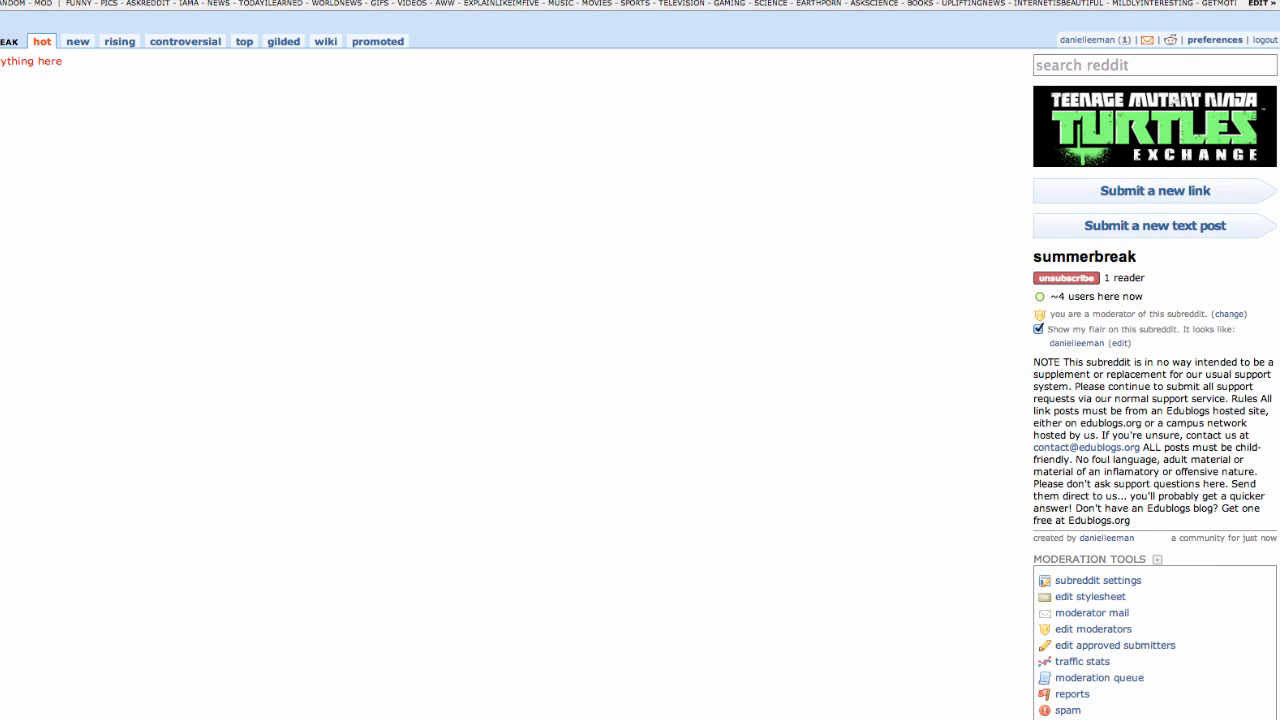
- Scroll the new r/summerbreak page to view the Edublogs rules note and moderation tools
{"action": "scroll", "scroll_direction": "down", "scroll_amount": 3}
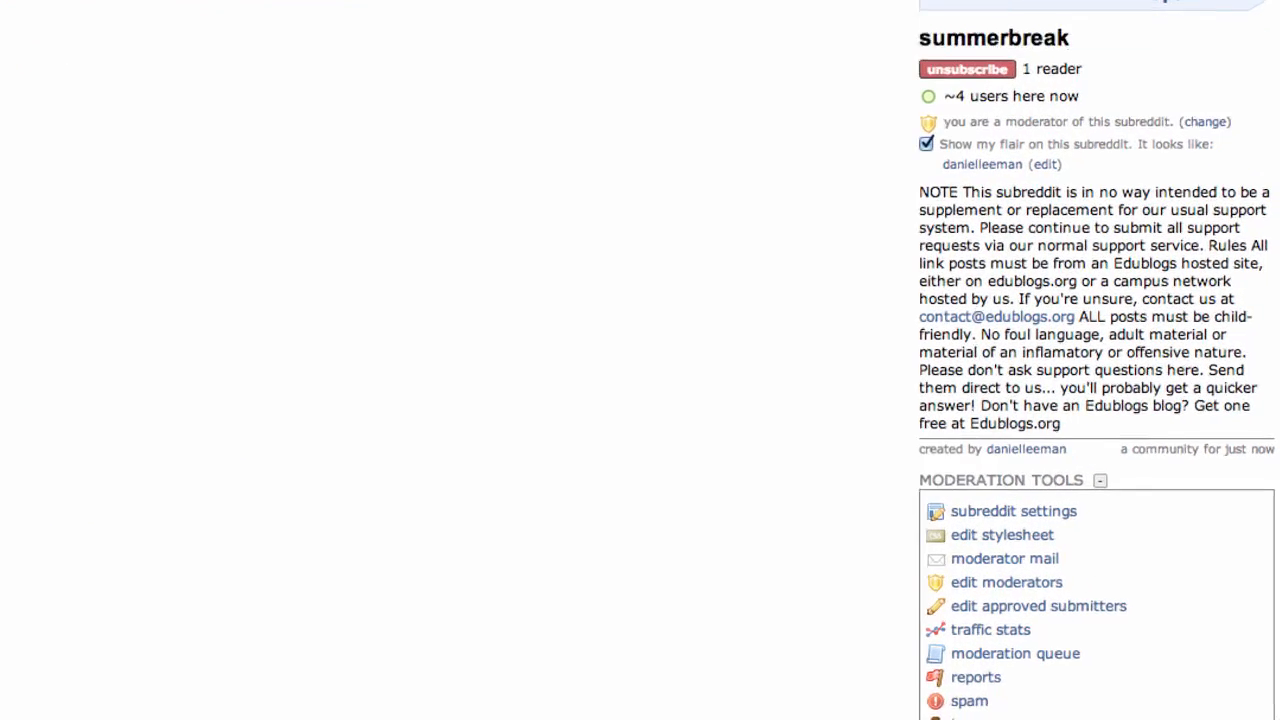